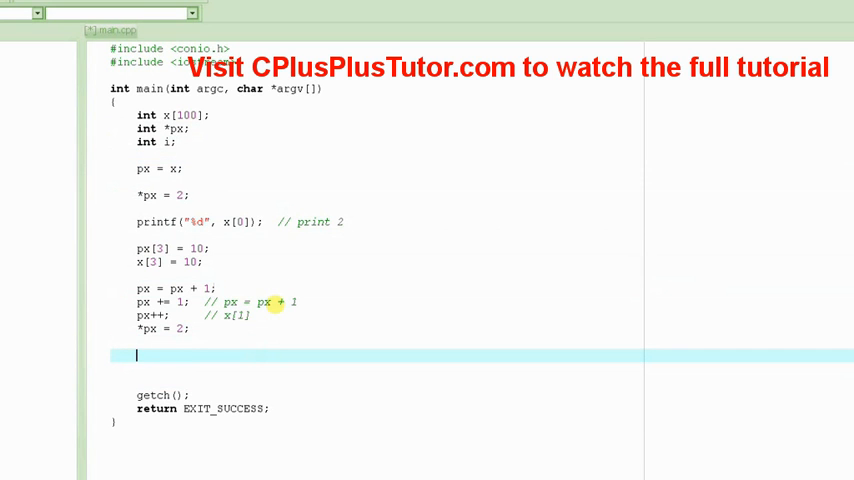
{"action": "type", "text": "for (i ="}
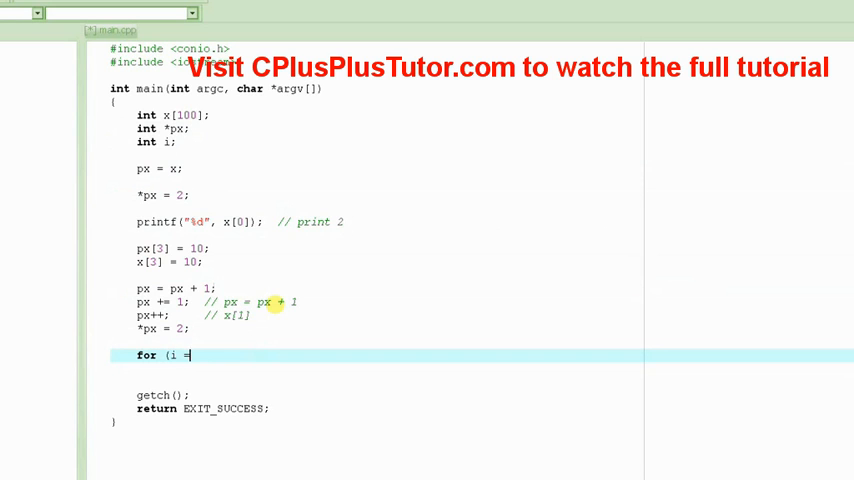
{"action": "type", "text": "\" \""}
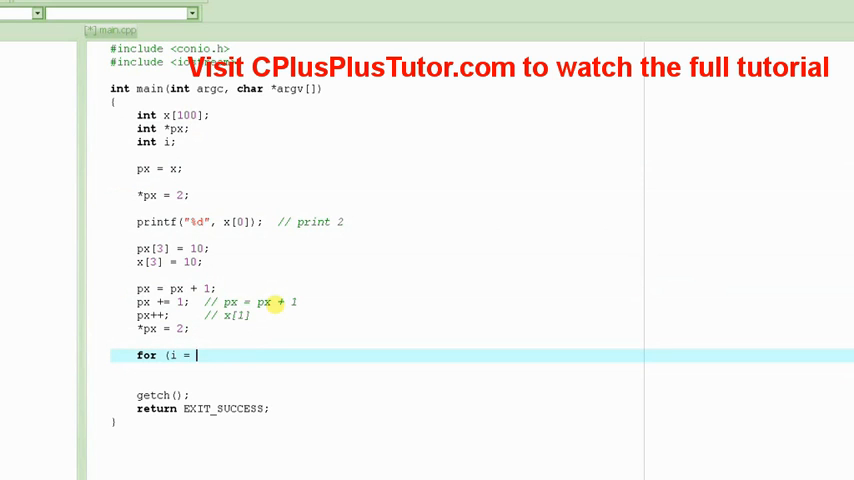
{"action": "type", "text": "0; i<"}
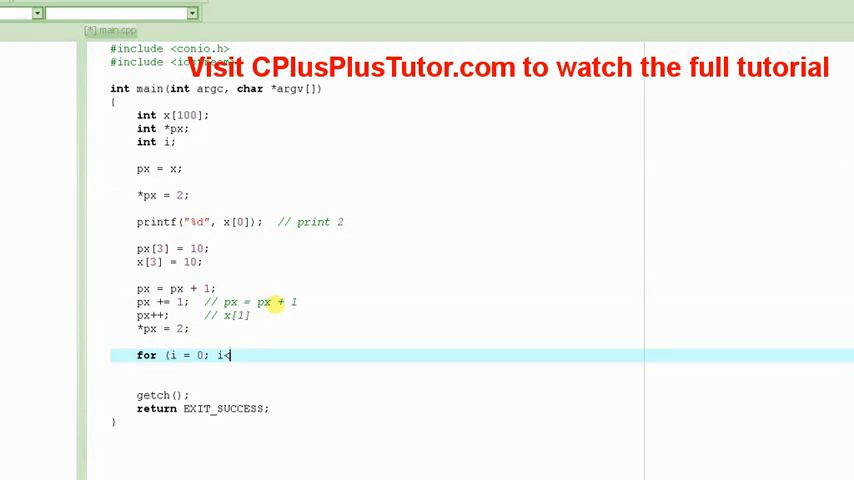
{"action": "type", "text": "100; i++"}
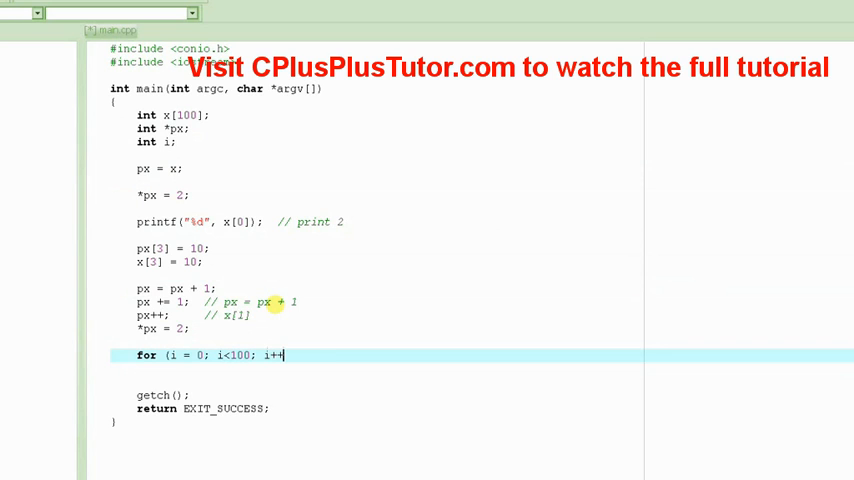